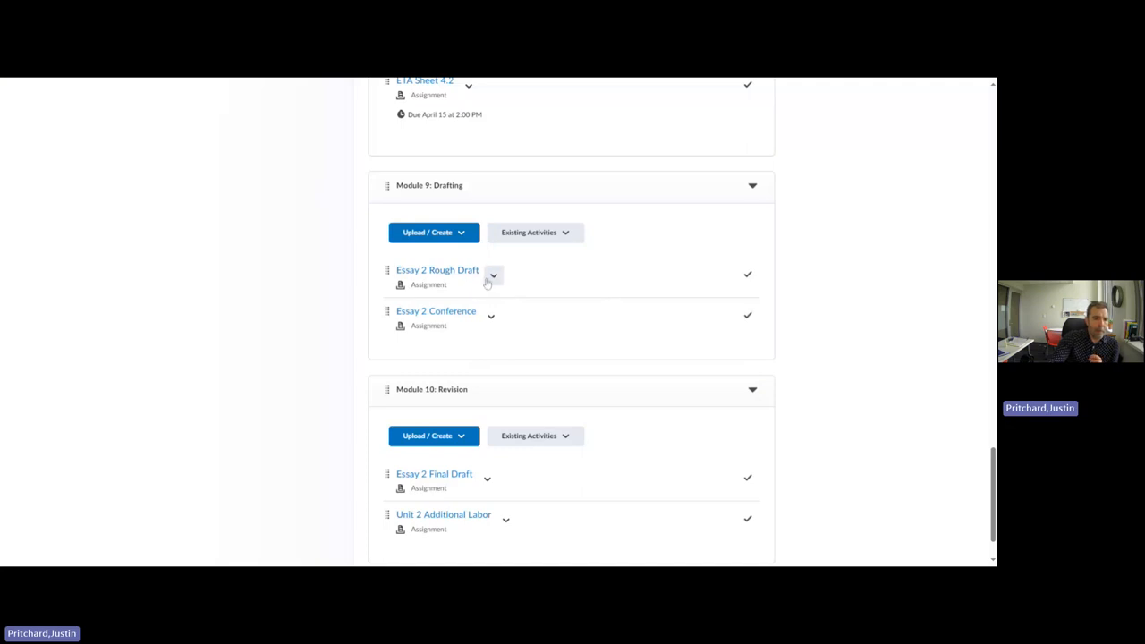
- Open the Essay 2 Rough Draft assignment listed under Module 9: Drafting
left_click(437, 269)
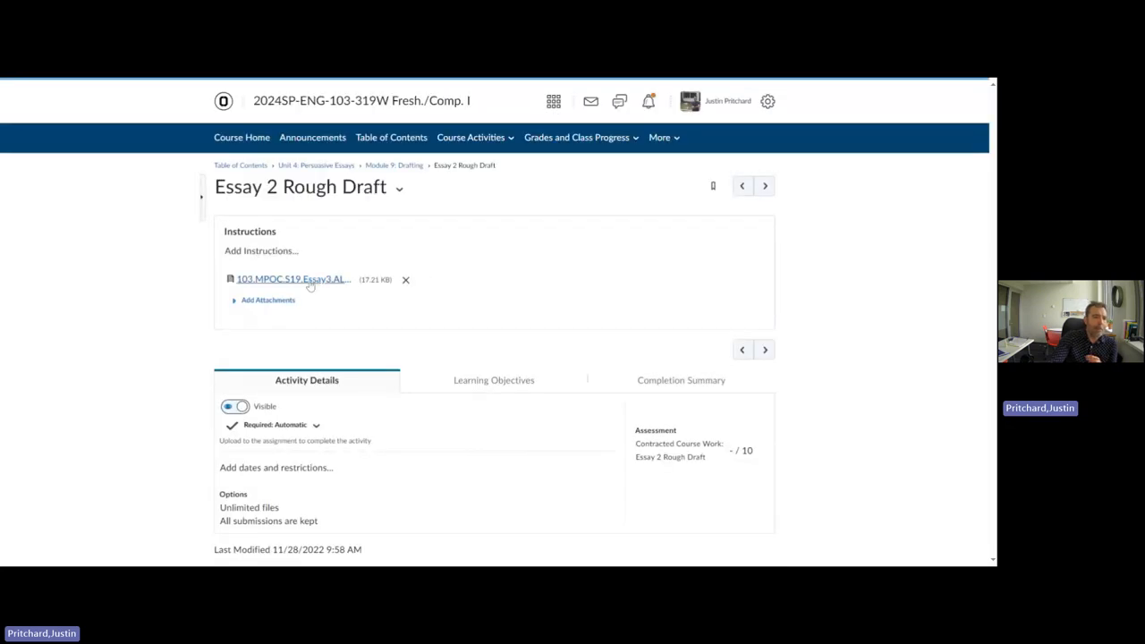